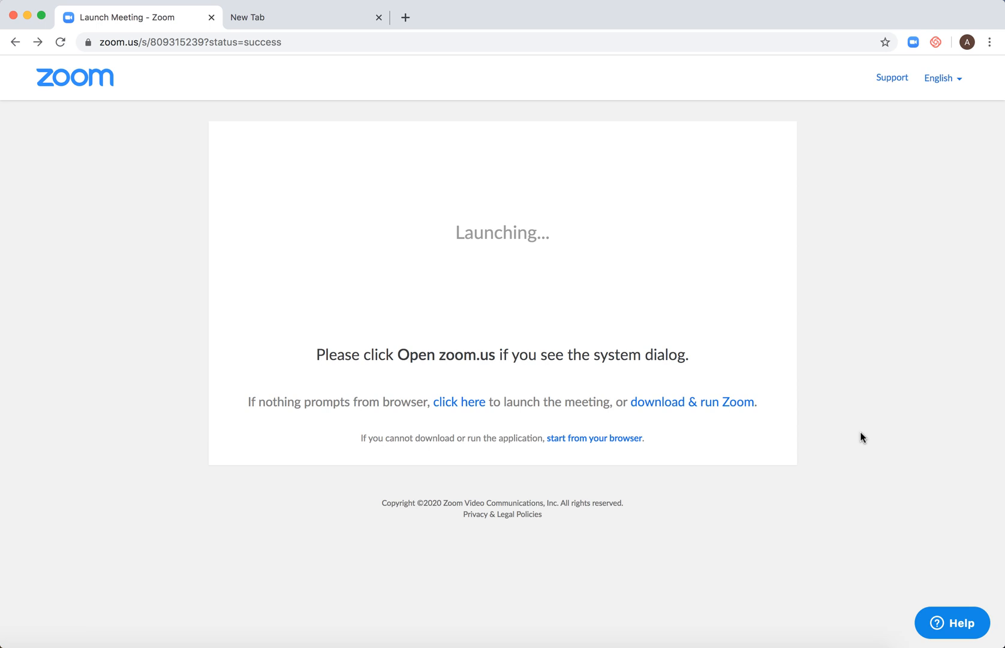
mouse_move(589, 442)
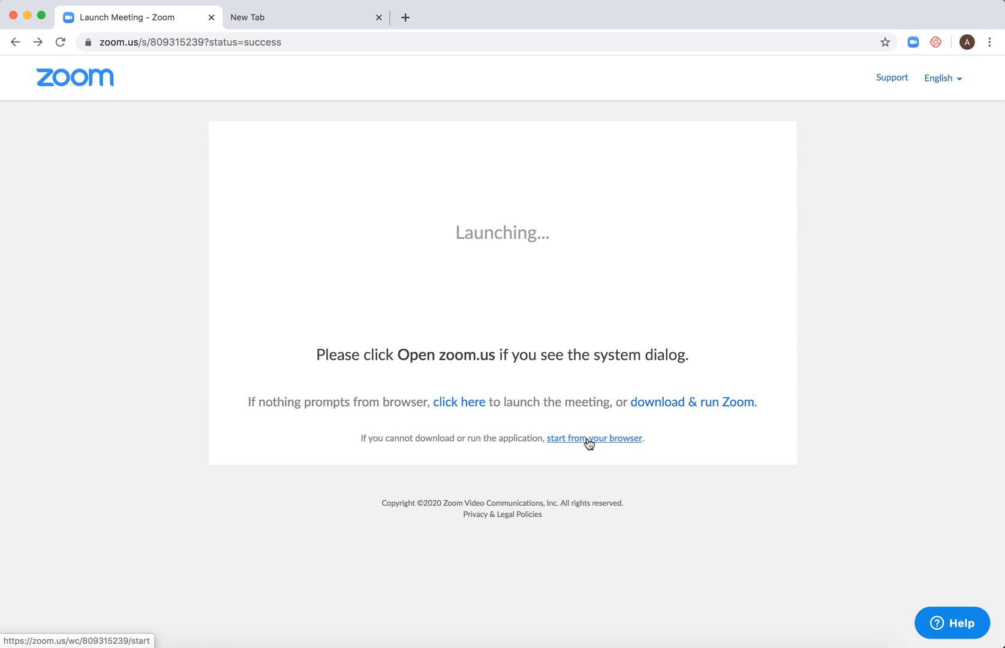
Step: Start the meeting in the browser and choose the Computer Audio join option
click(592, 438)
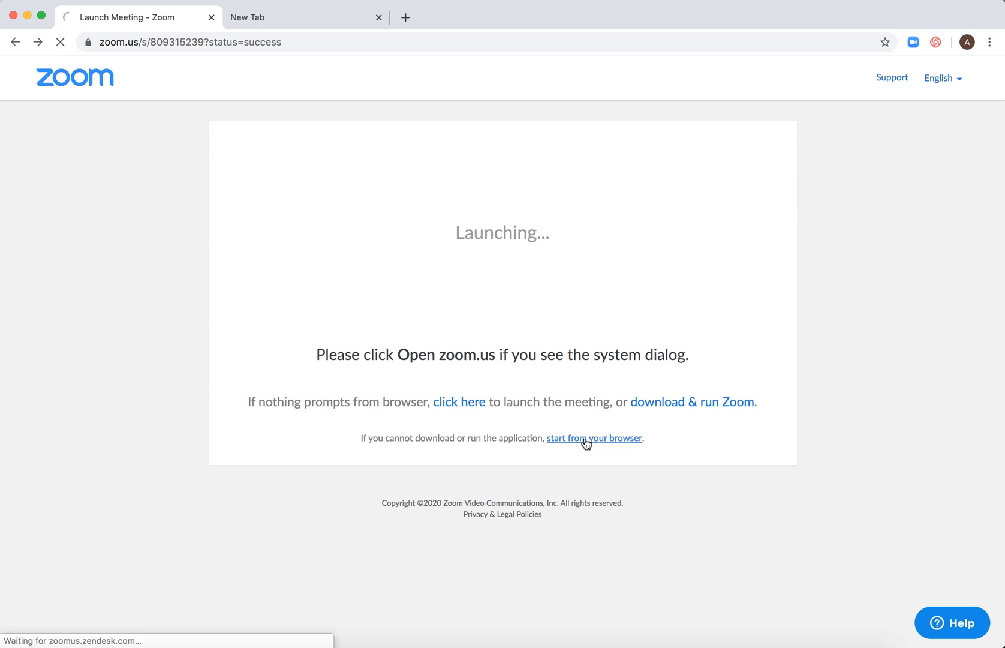
click(593, 437)
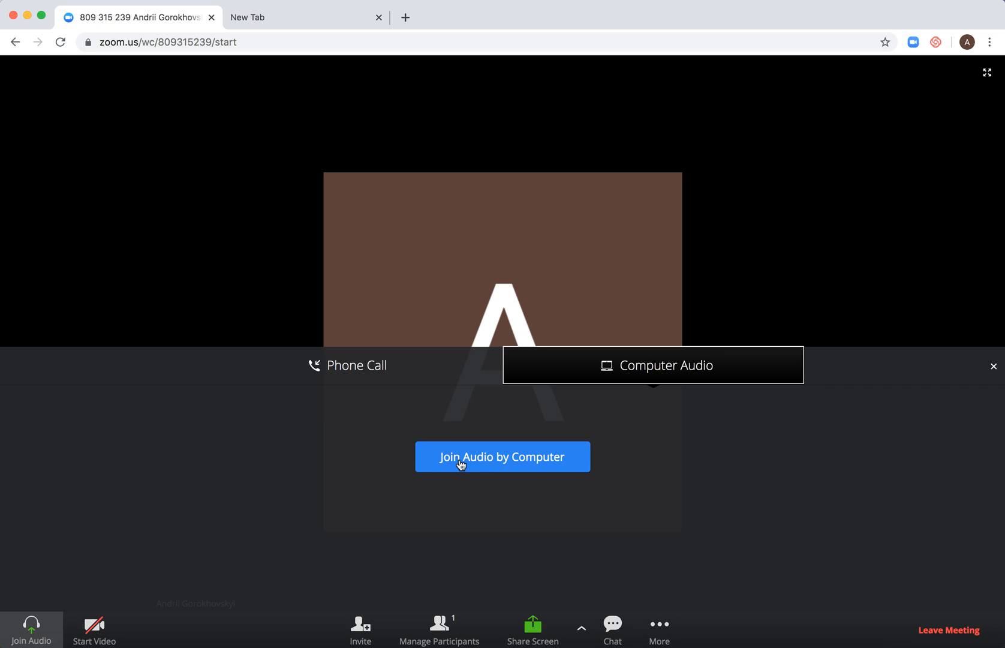
Step: Join audio by computer, leaving the microphone muted and video off
click(501, 456)
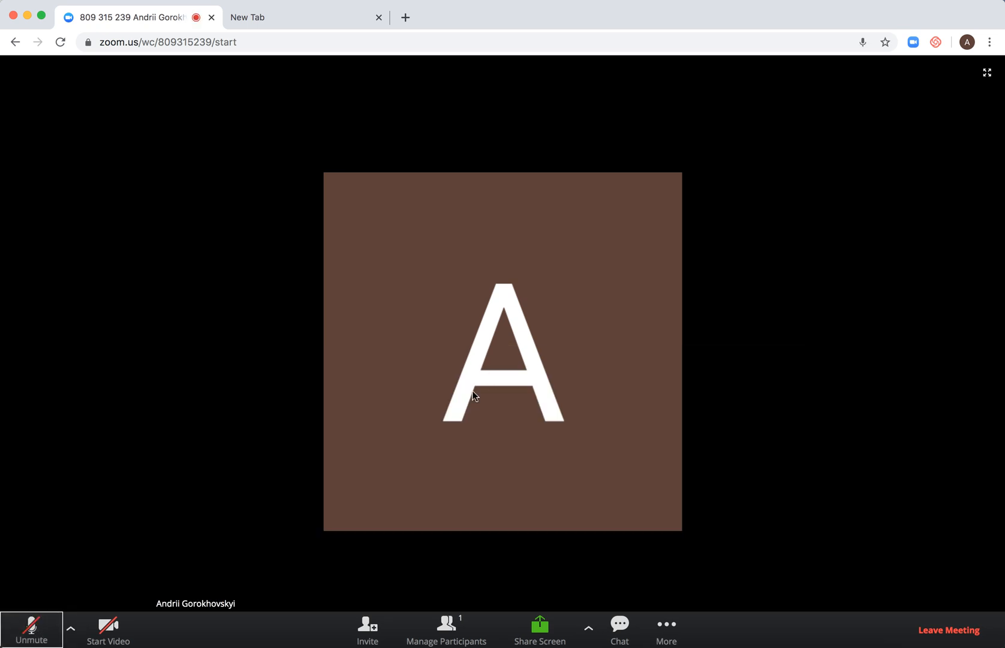
mouse_move(745, 342)
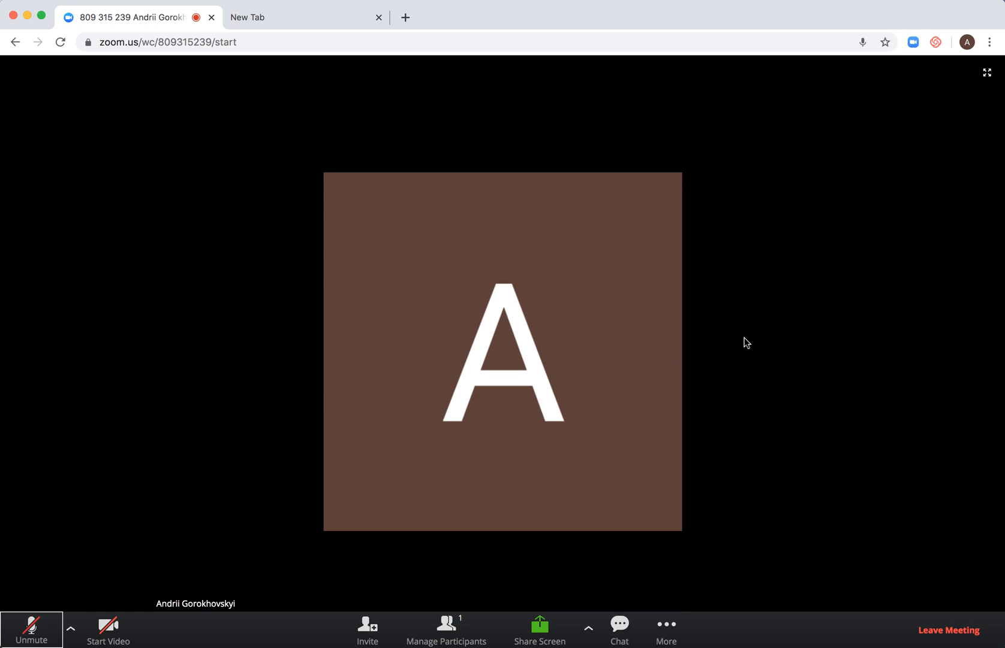
mouse_move(196, 451)
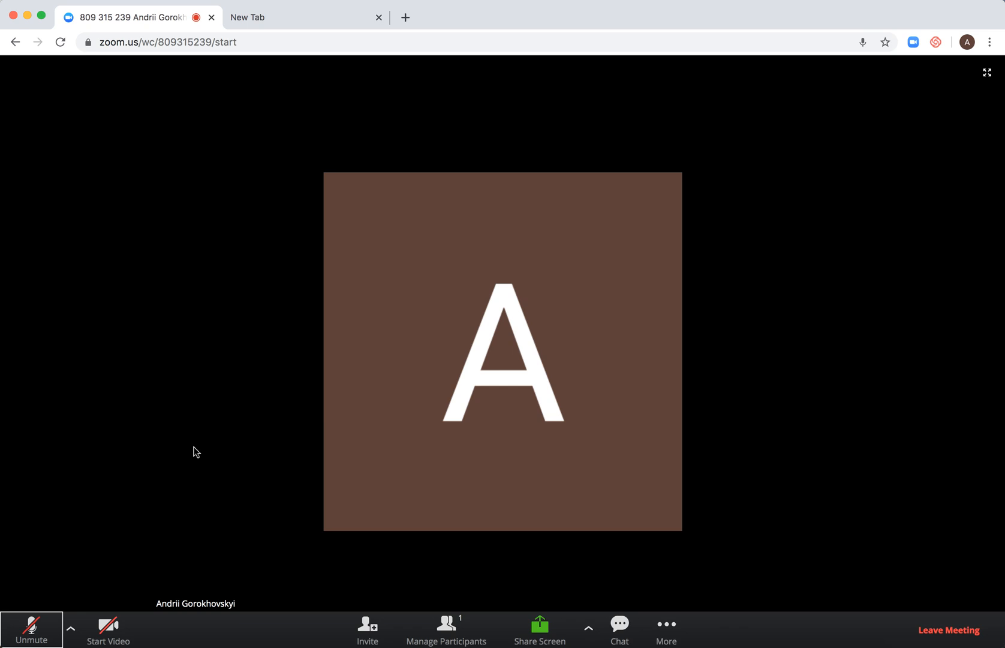
click(71, 630)
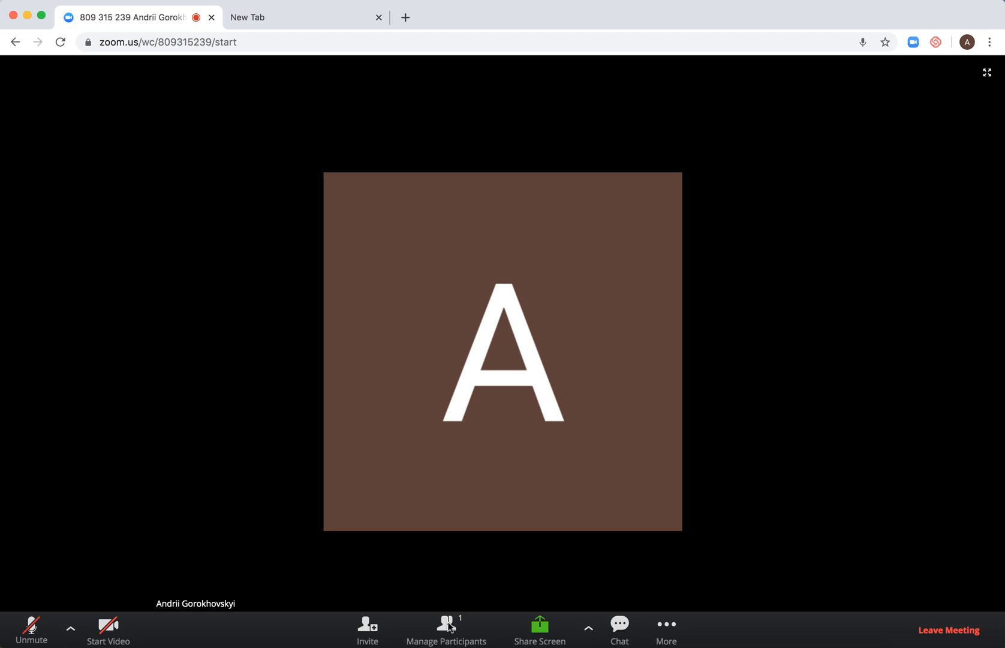
Step: Show the Participants panel listing only the host and reveal its Close/Pop Out menu
click(447, 628)
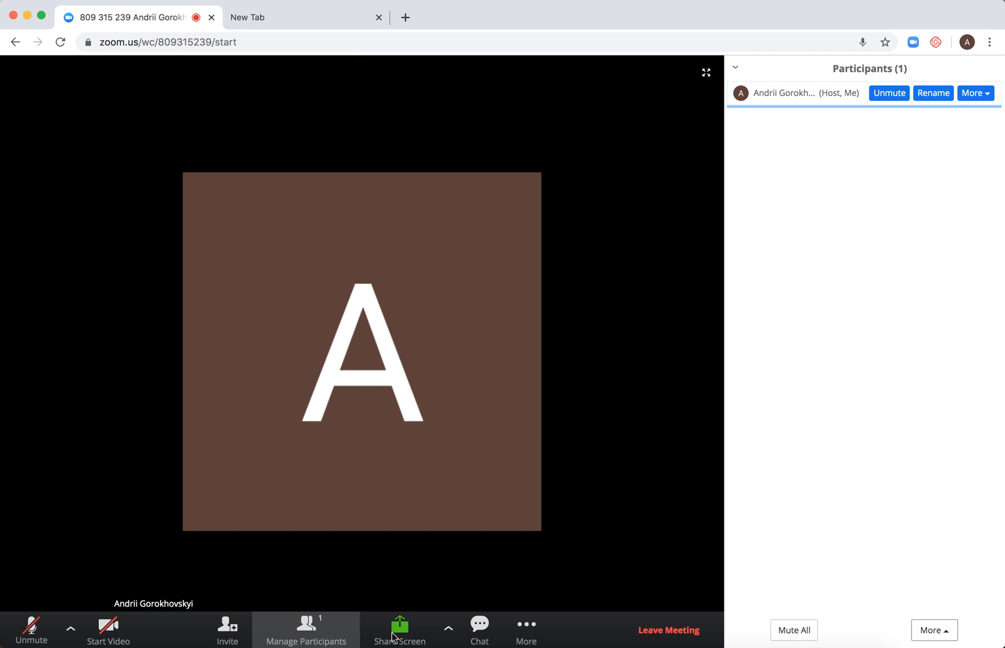
mouse_move(449, 636)
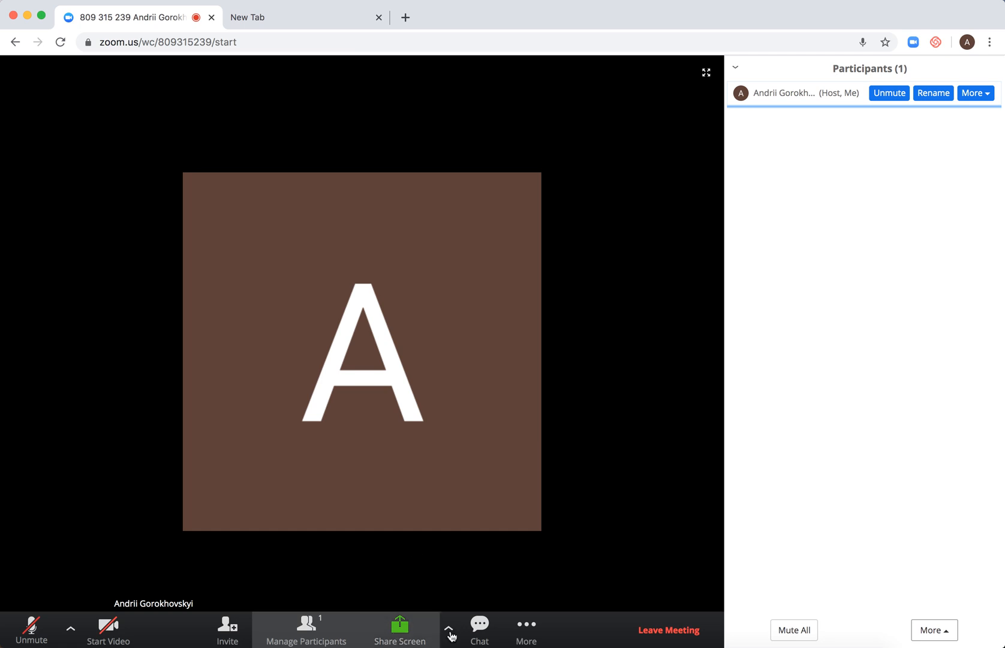
click(448, 627)
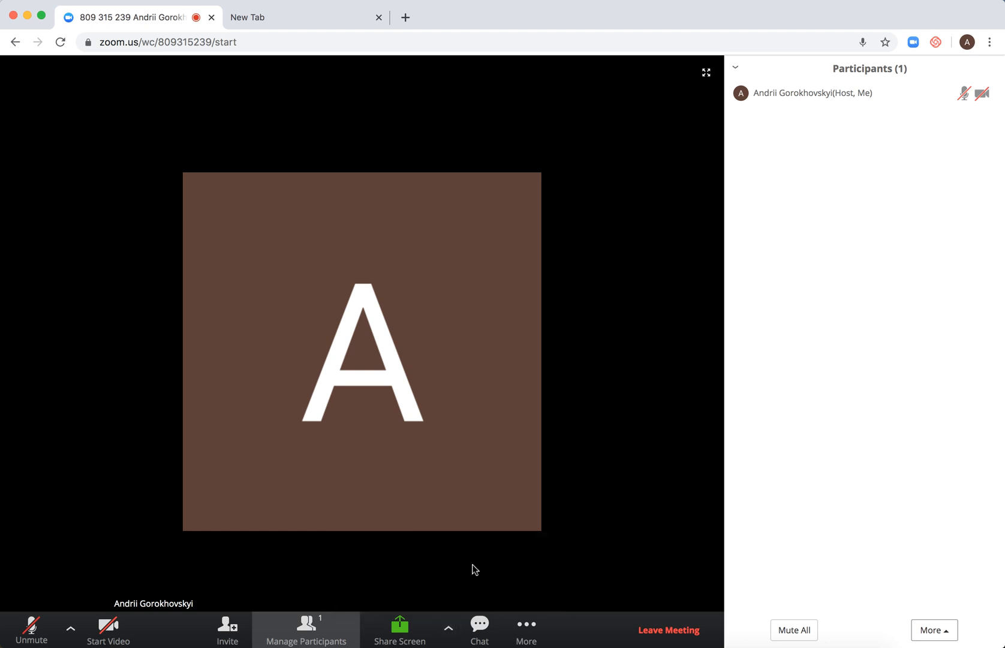
mouse_move(488, 632)
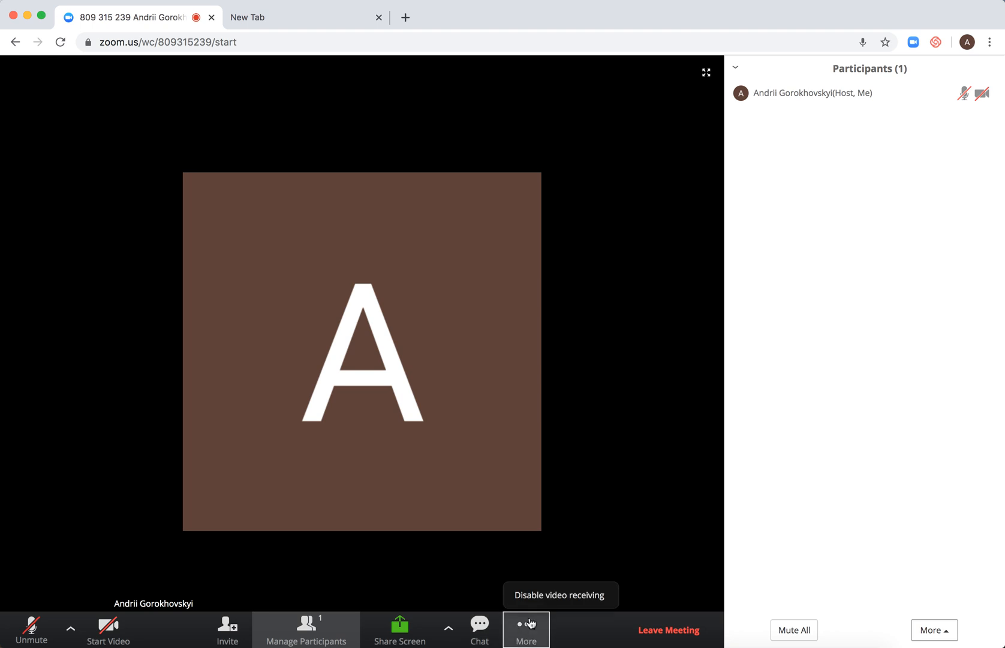
mouse_move(448, 584)
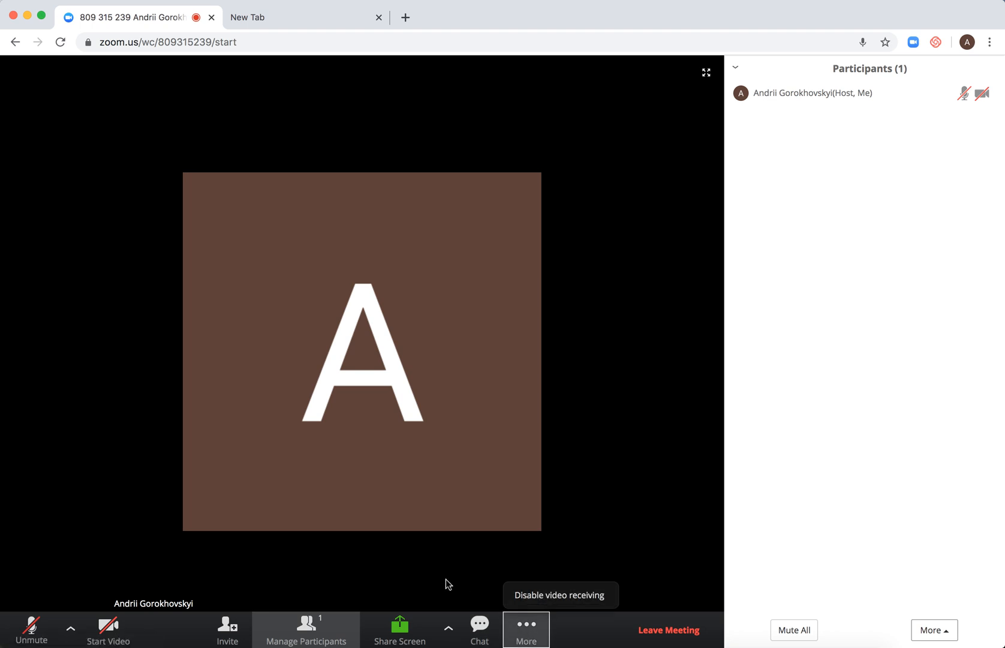
mouse_move(705, 72)
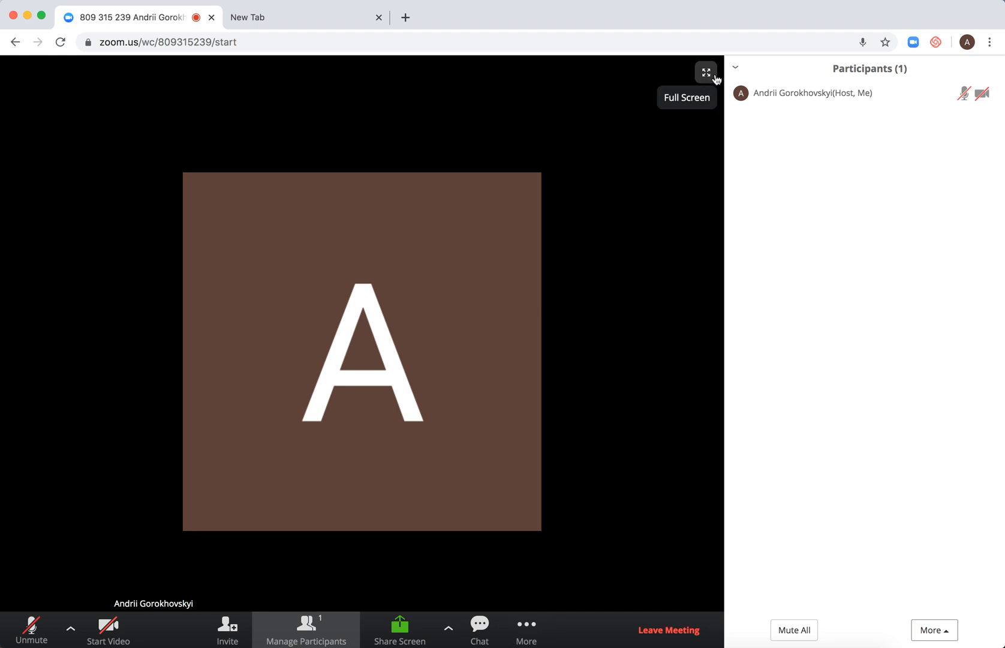
click(734, 67)
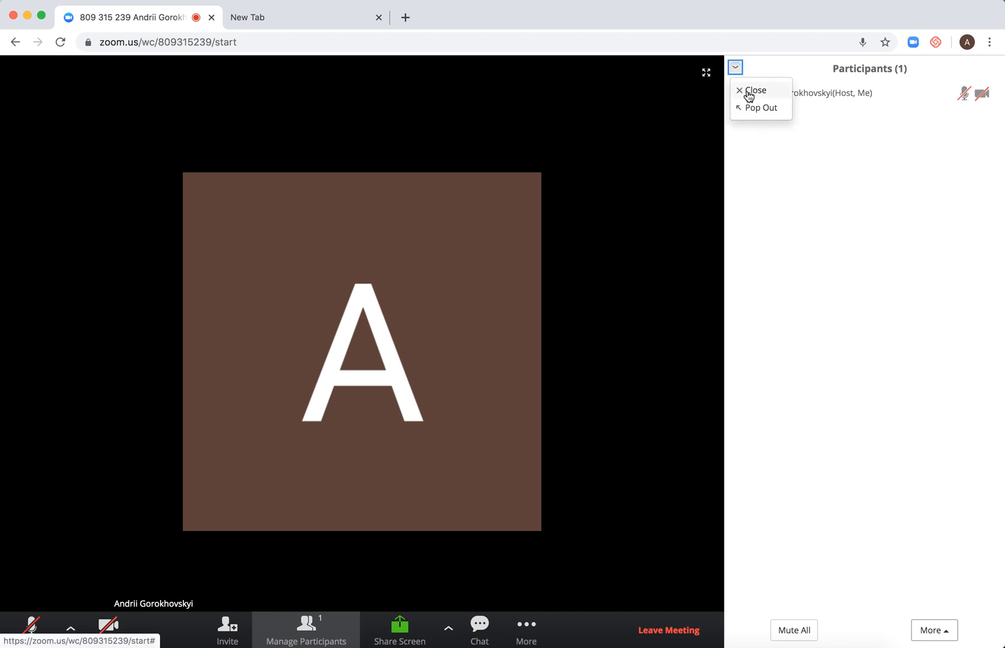
Step: Close the participants panel so the meeting video fills the window
click(756, 90)
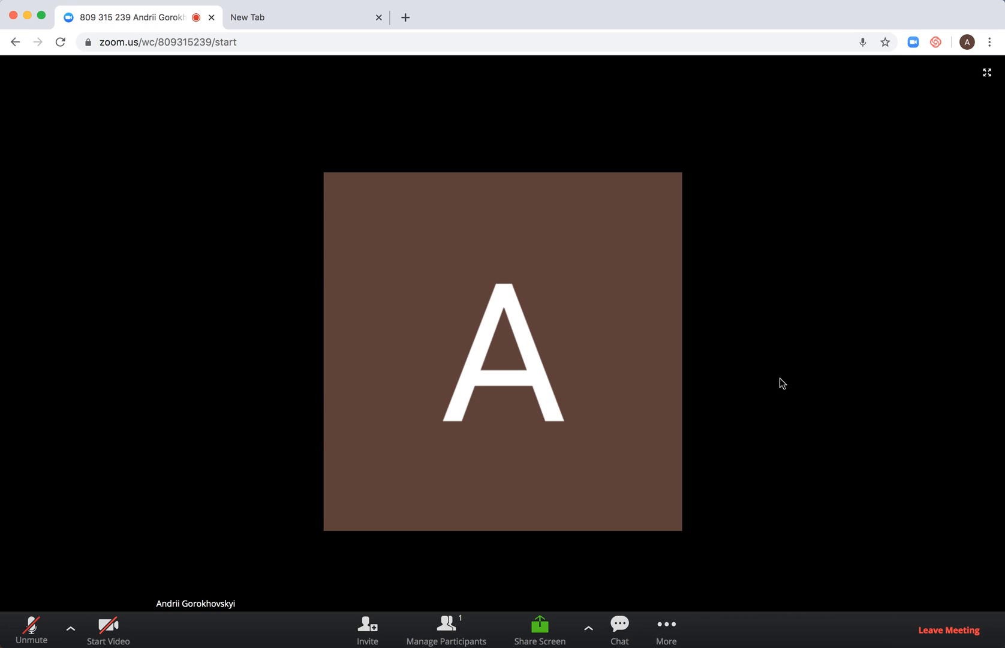